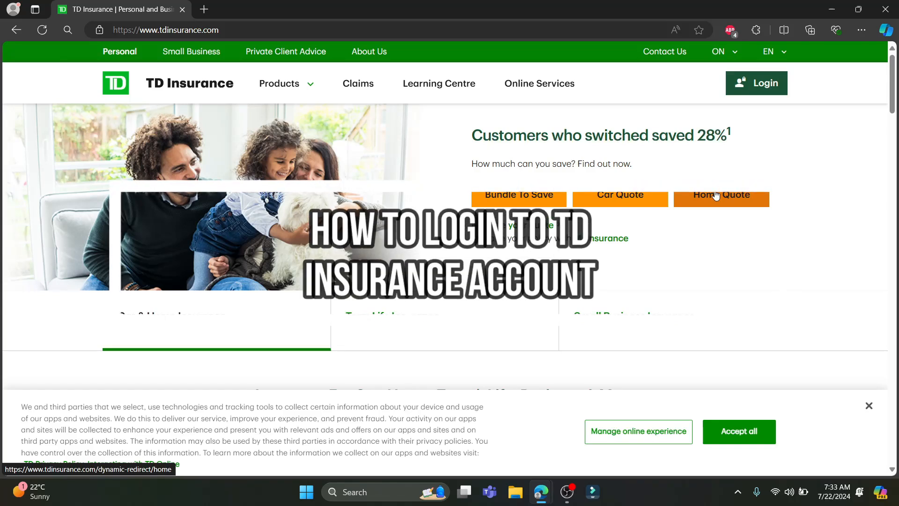
mouse_move(811, 163)
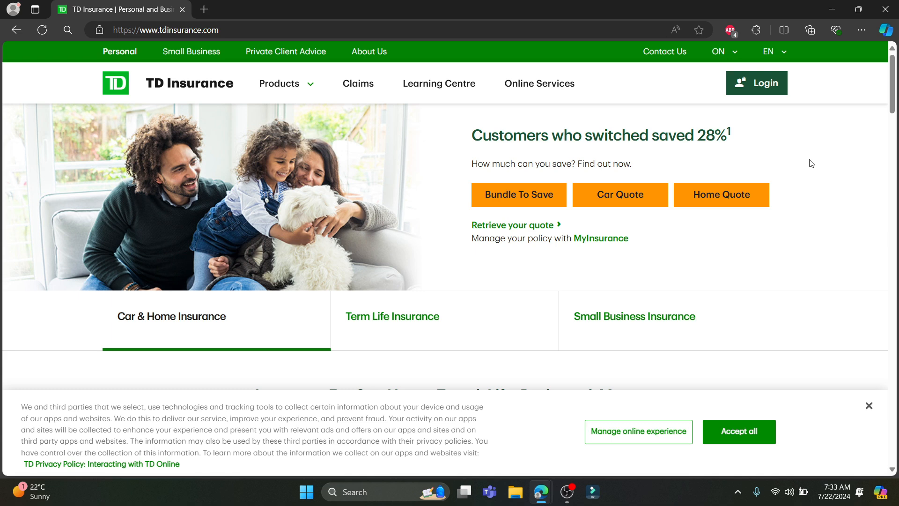
mouse_move(466, 90)
type("td")
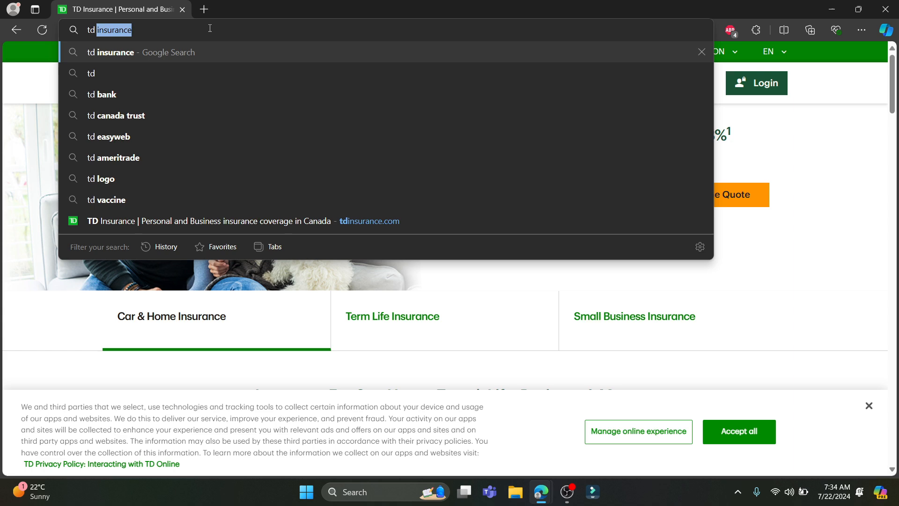
- Close the address bar suggestions and accept the cookie notice on the TD Insurance homepage
key("Enter")
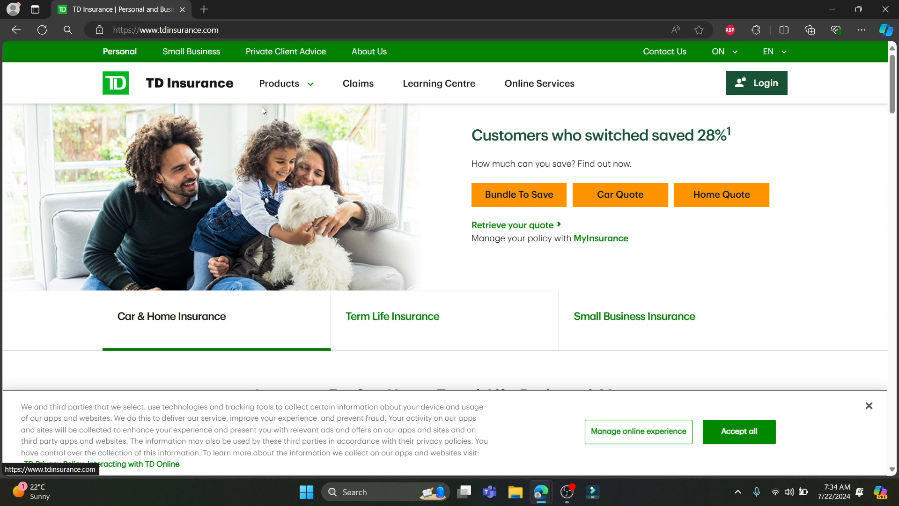
left_click(868, 406)
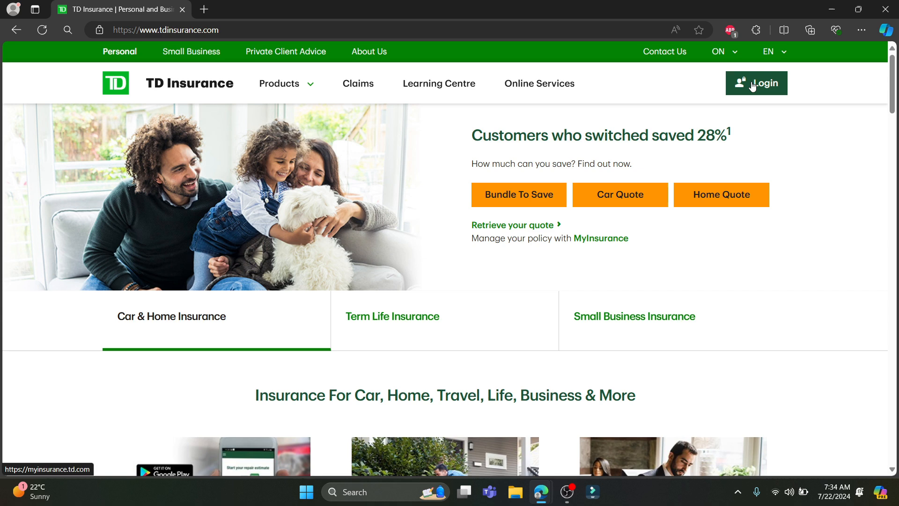
- Open the MyInsurance login page from the header's Login button
left_click(757, 83)
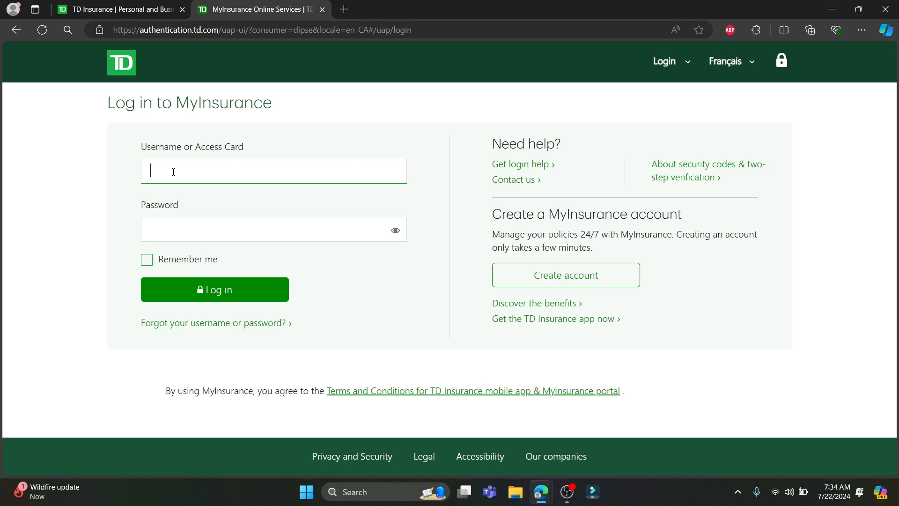
- Enter a masked password in the MyInsurance Password field
type("•")
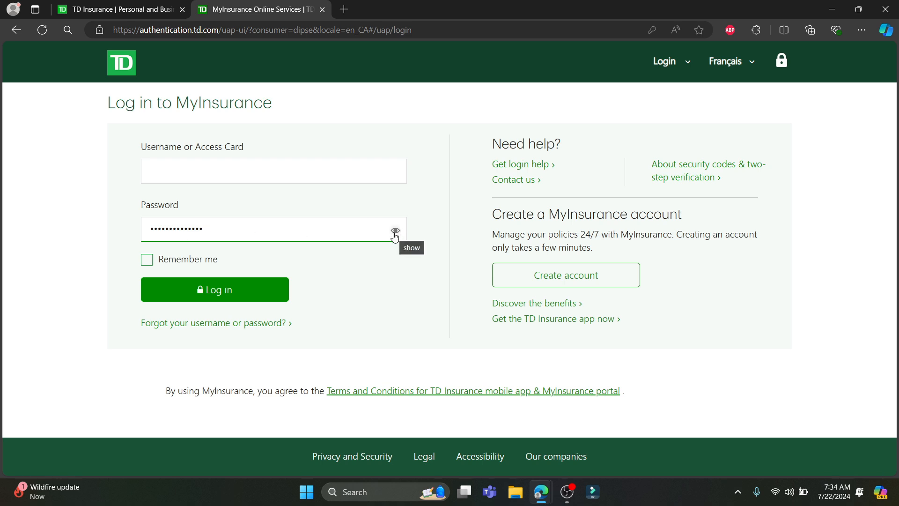
mouse_move(245, 248)
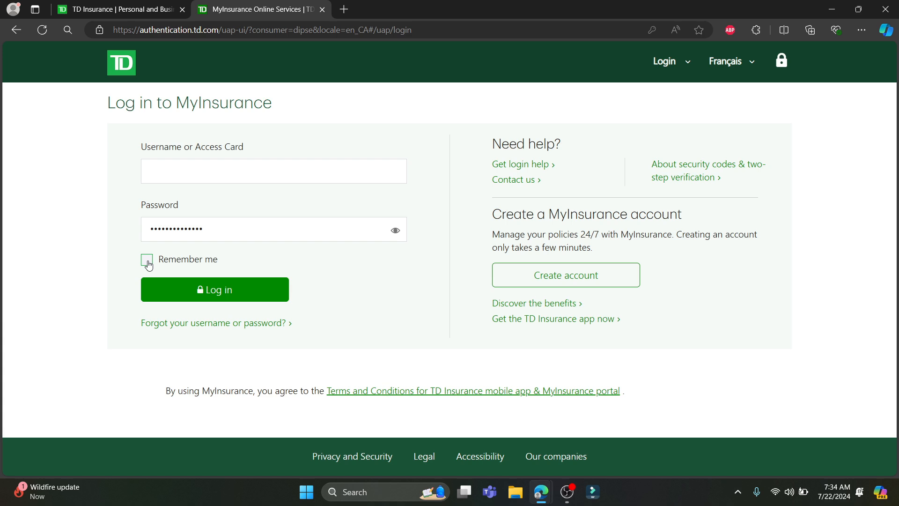
- Tick the Remember me checkbox on the MyInsurance login form
left_click(147, 260)
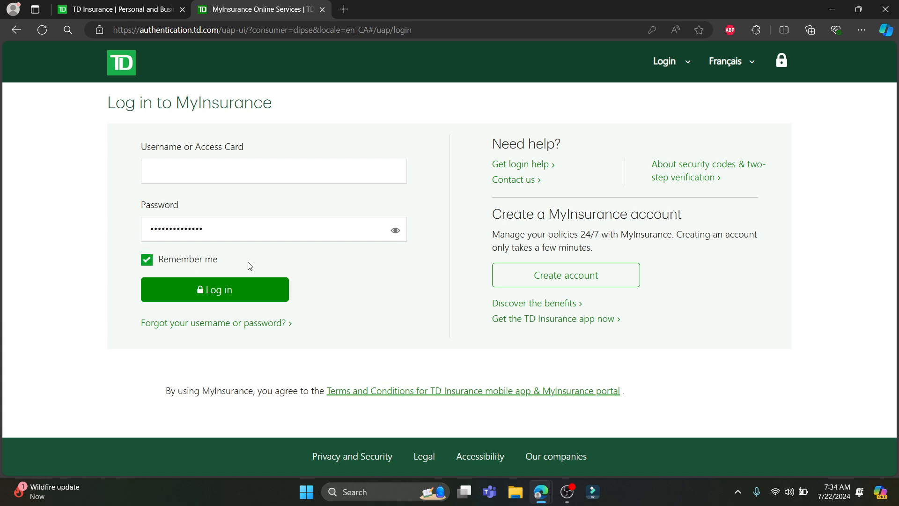
mouse_move(215, 291)
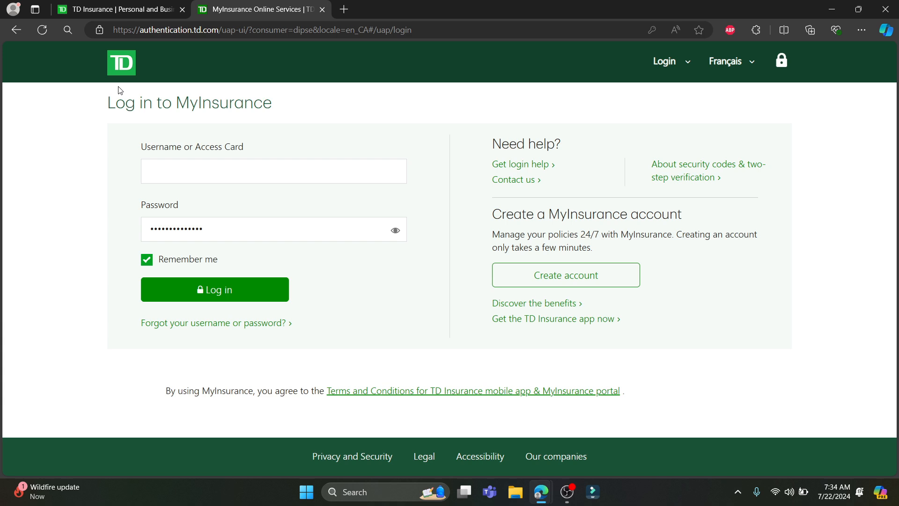
mouse_move(168, 322)
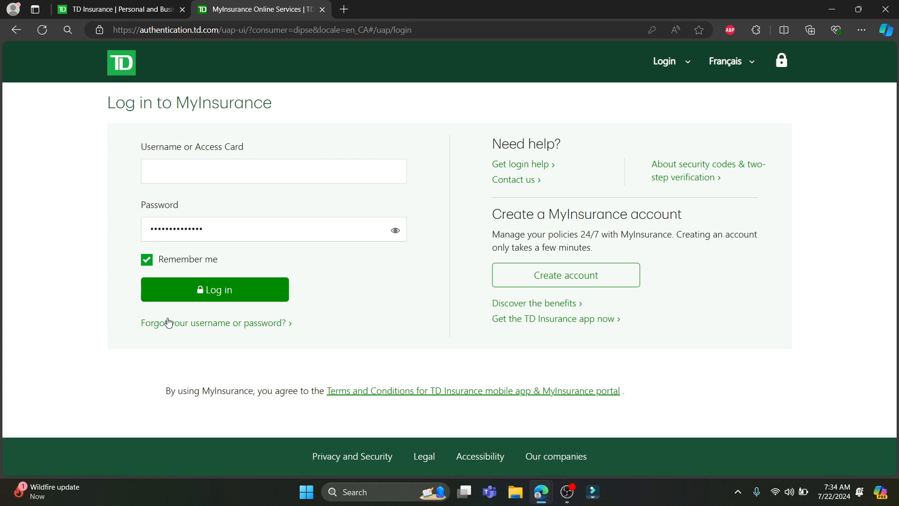
mouse_move(250, 334)
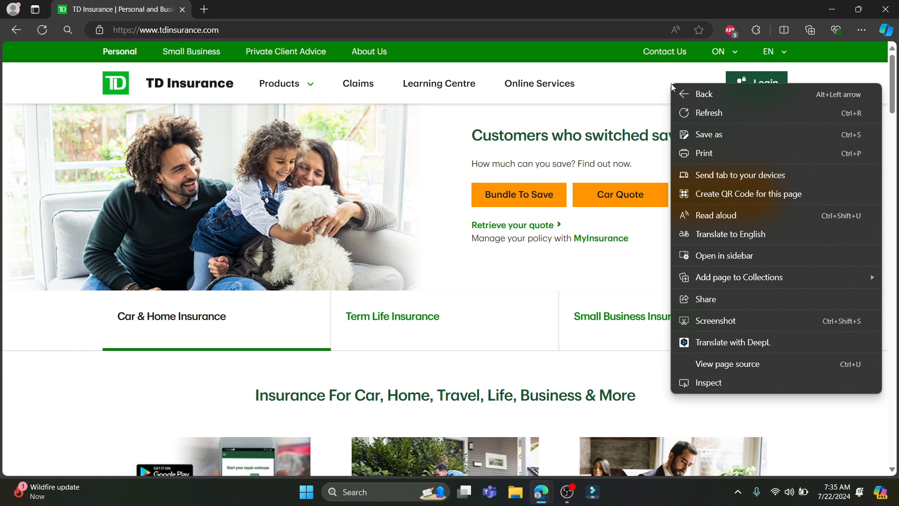
- Dismiss the right-click shortcut menu by clicking an empty area of the homepage
left_click(646, 87)
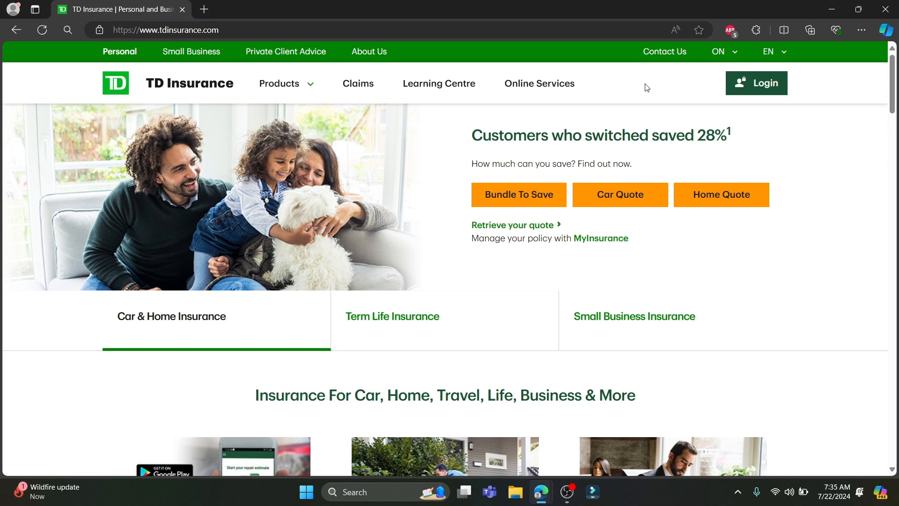
mouse_move(631, 77)
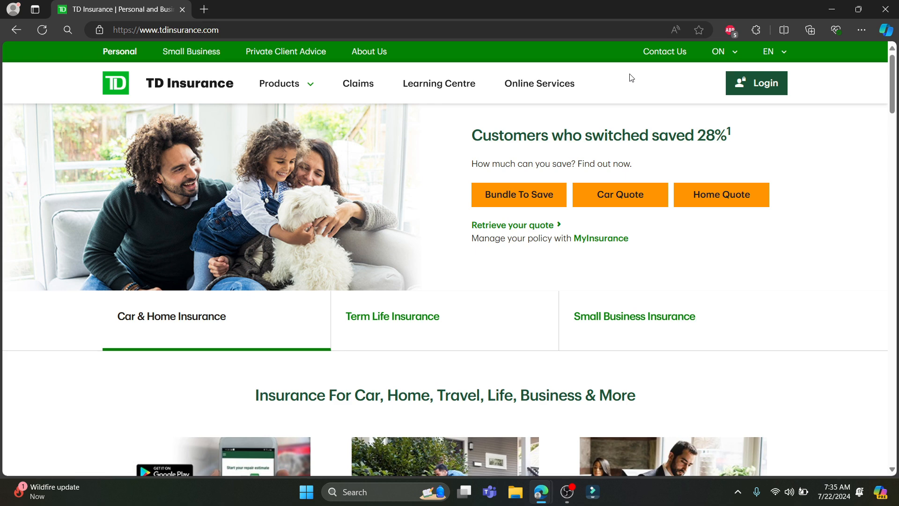